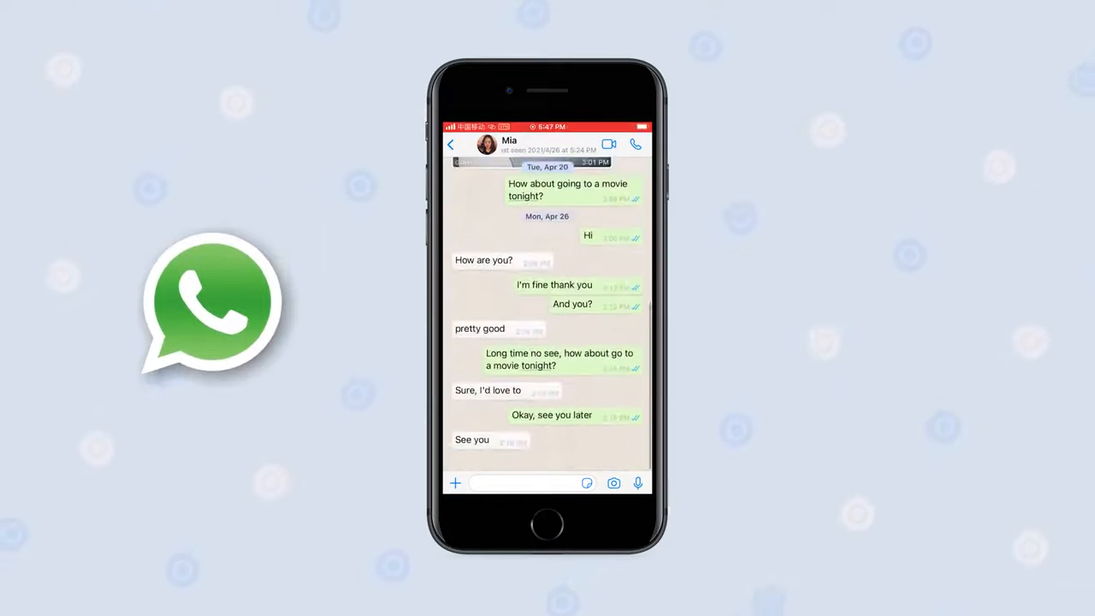
- Export the WhatsApp chat with attached media and save the zip archive to Files
scroll("down", 3)
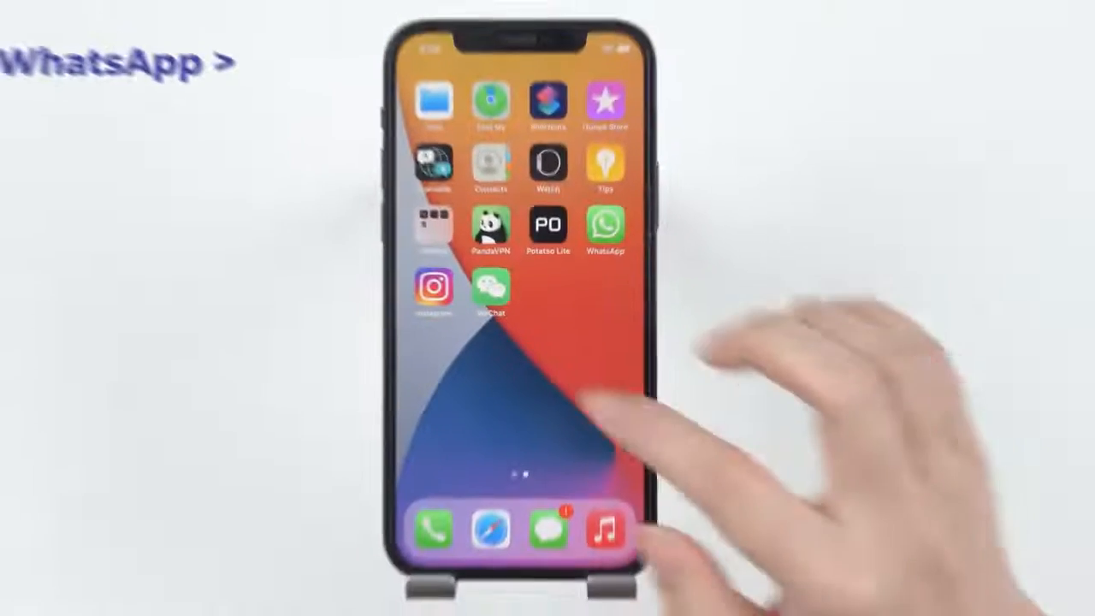
left_click(605, 227)
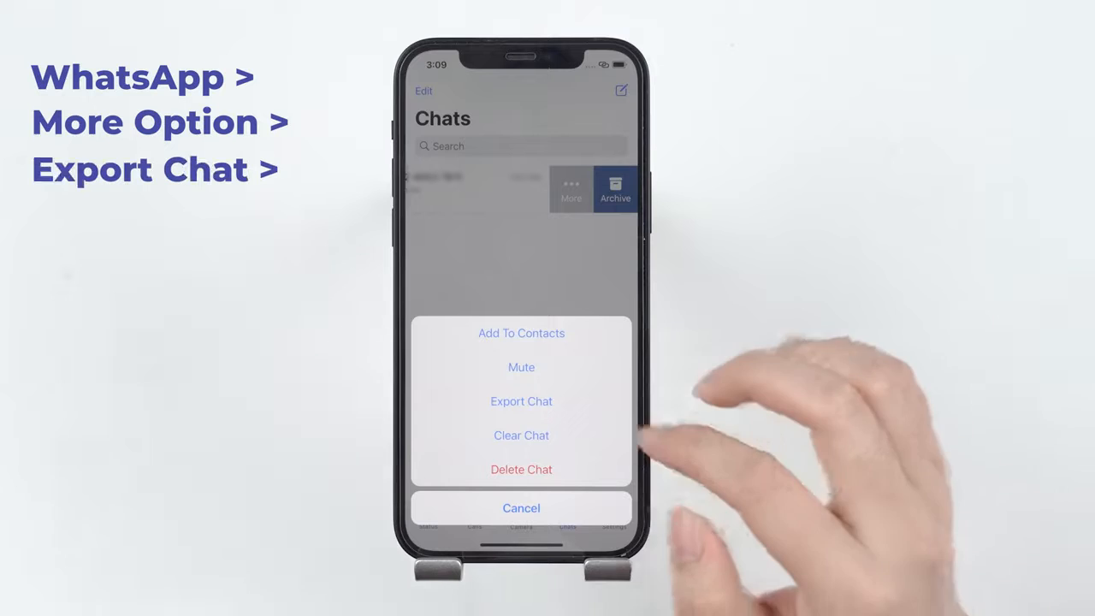
left_click(521, 401)
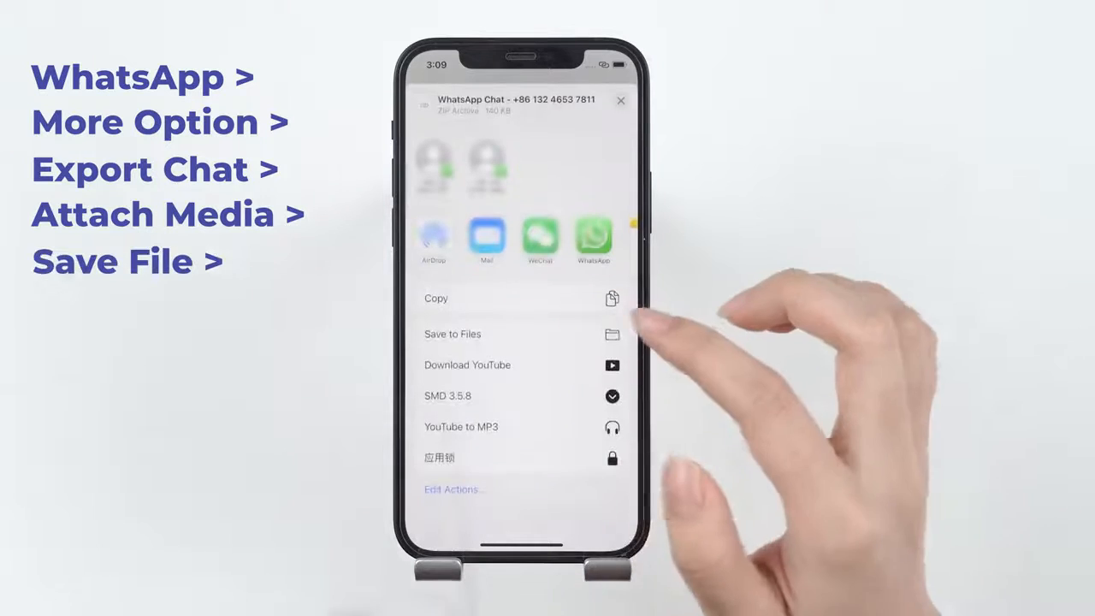
left_click(453, 333)
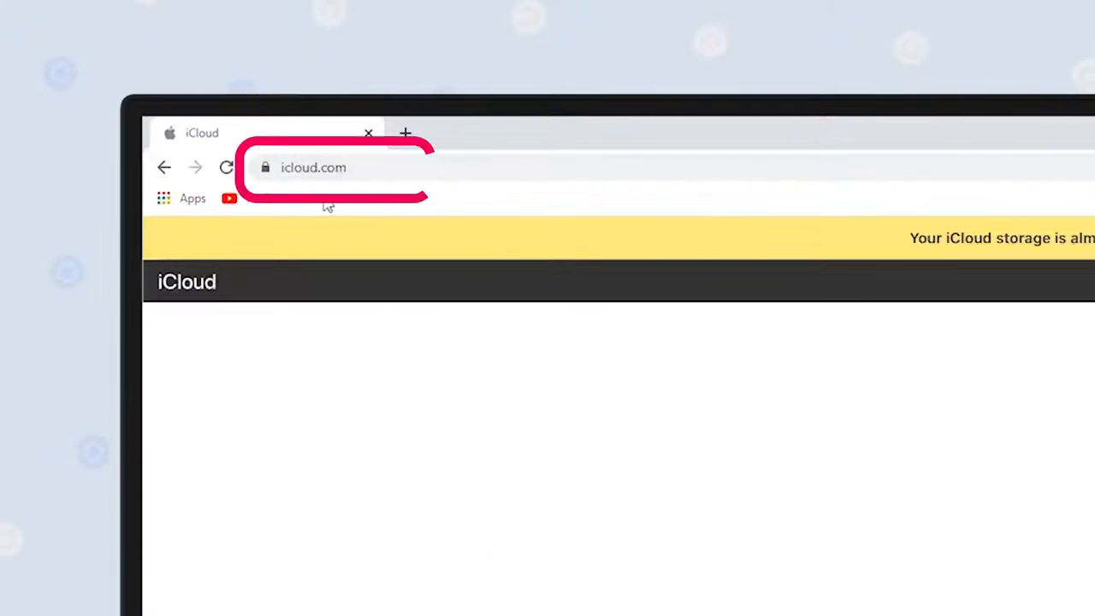
- Open iCloud Drive on icloud.com, sort by date, and download the WhatsApp Chat zip
left_click(313, 167)
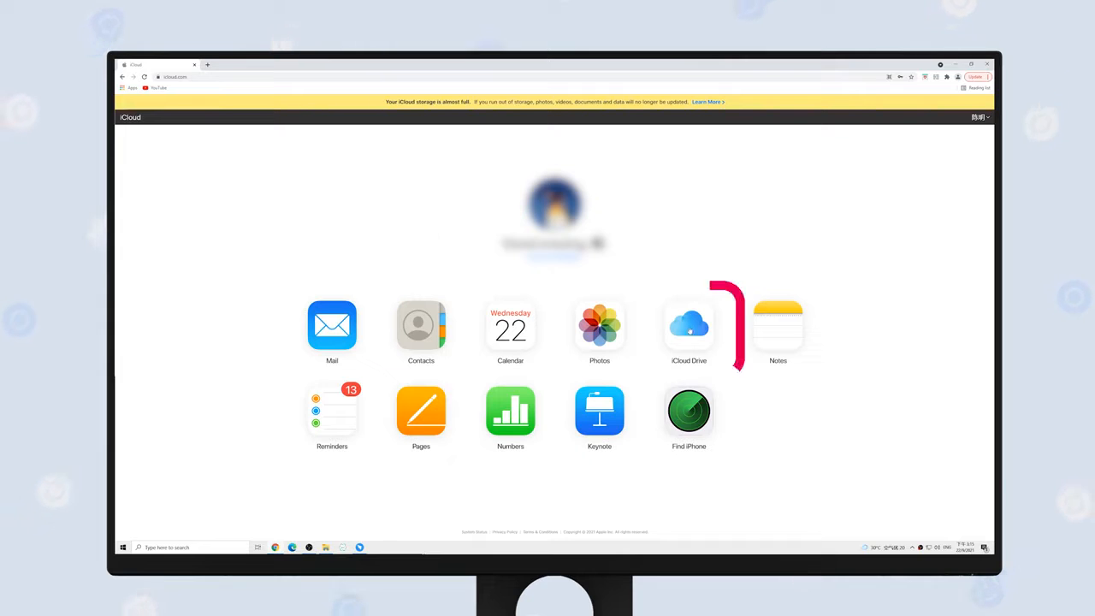
left_click(689, 326)
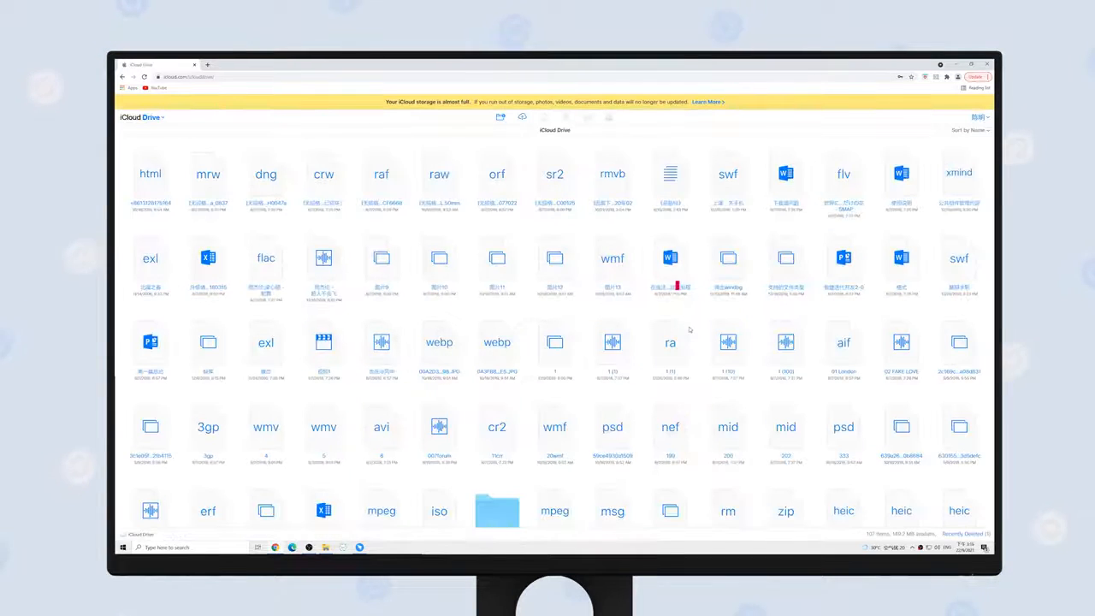
left_click(970, 130)
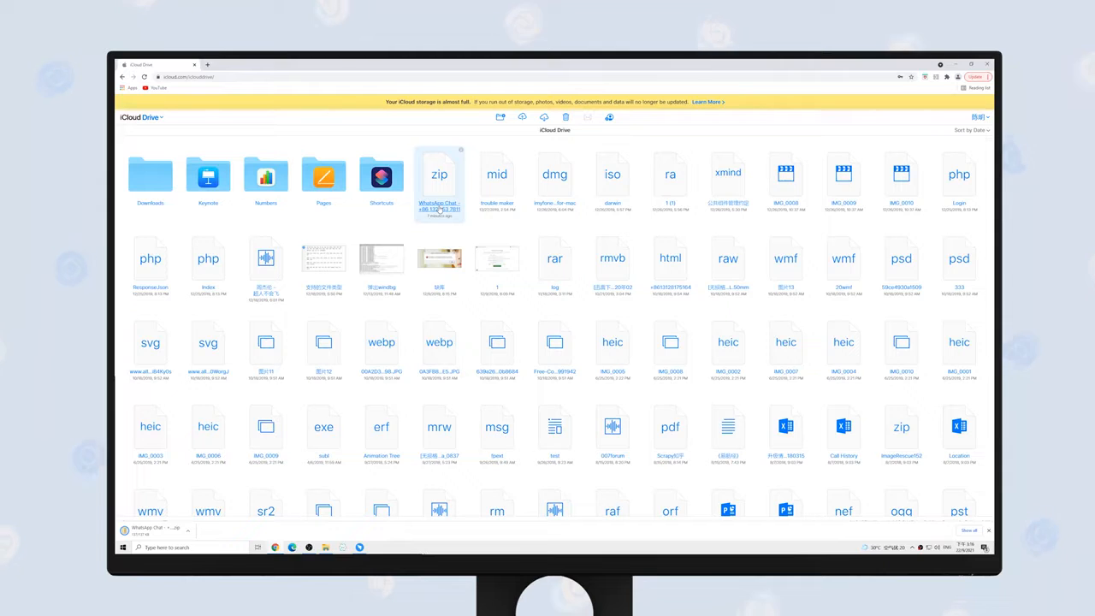
double_click(439, 180)
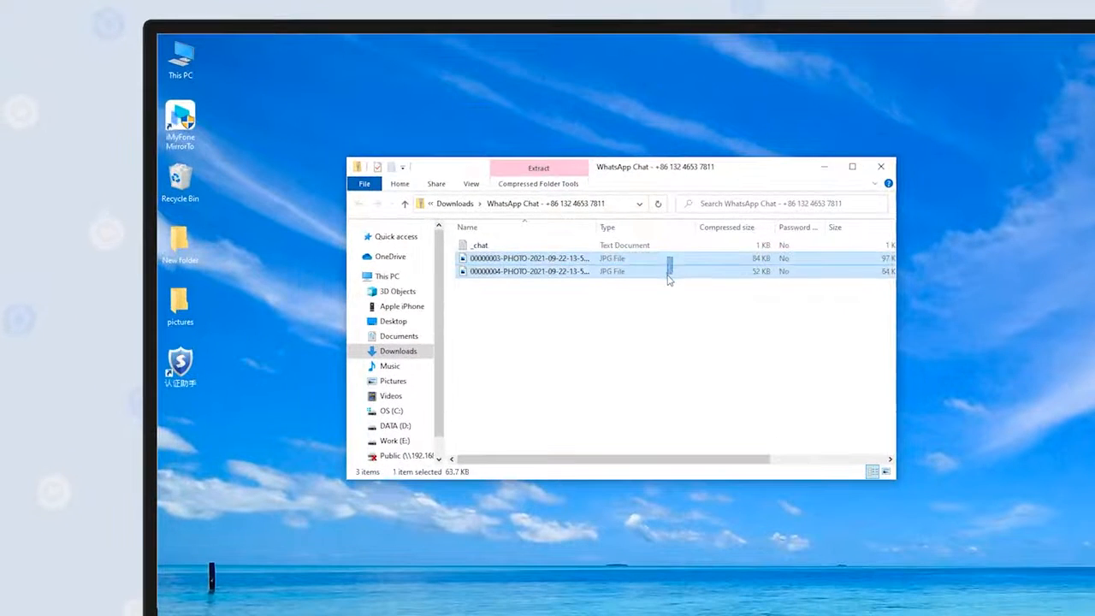
- Select the exported chat's JPG photos inside the downloaded WhatsApp Chat archive
left_click(529, 271)
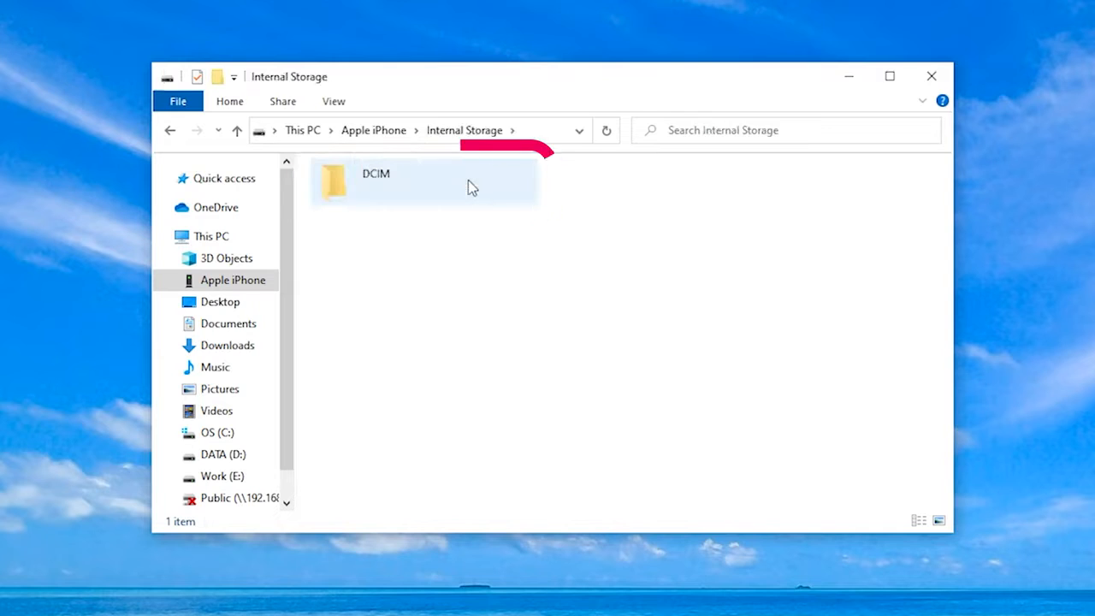
- Open DCIM > 100APPLE on the iPhone and open the IMG_0002 photo
double_click(375, 180)
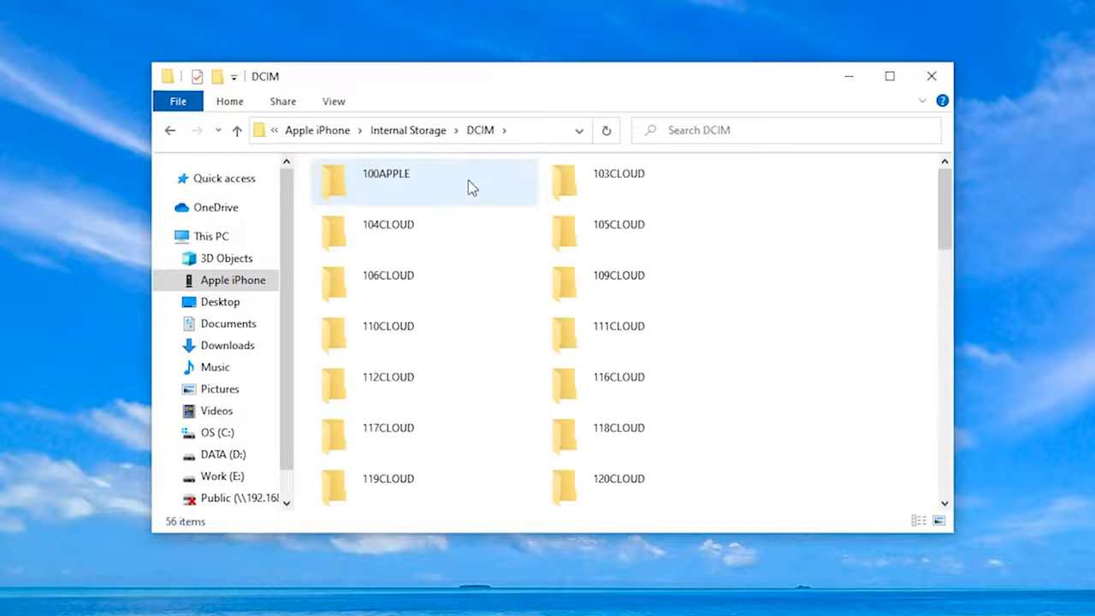
double_click(386, 181)
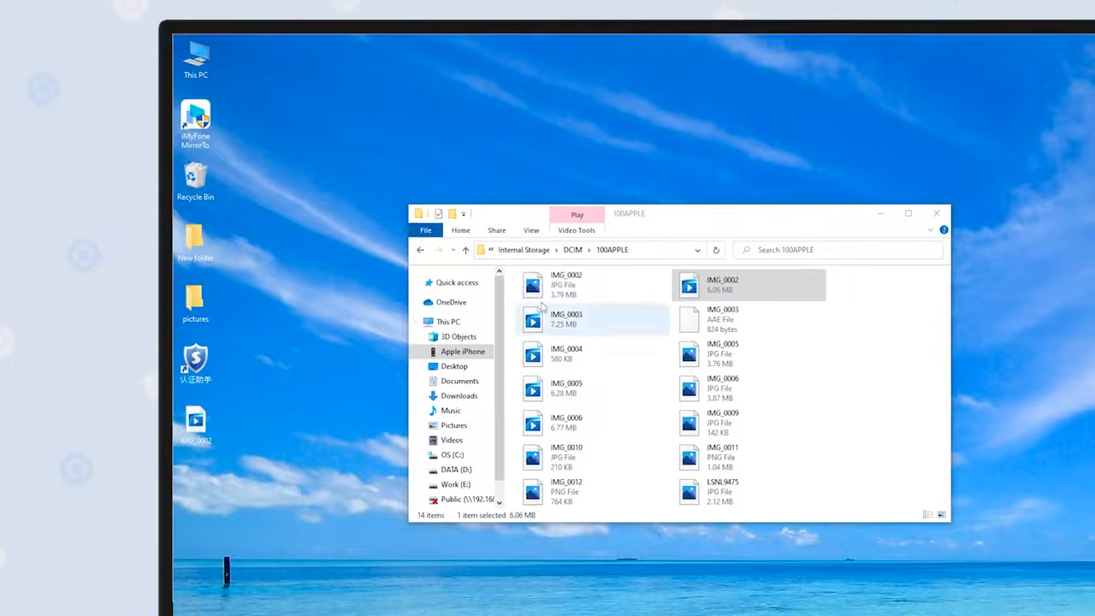
left_click(567, 284)
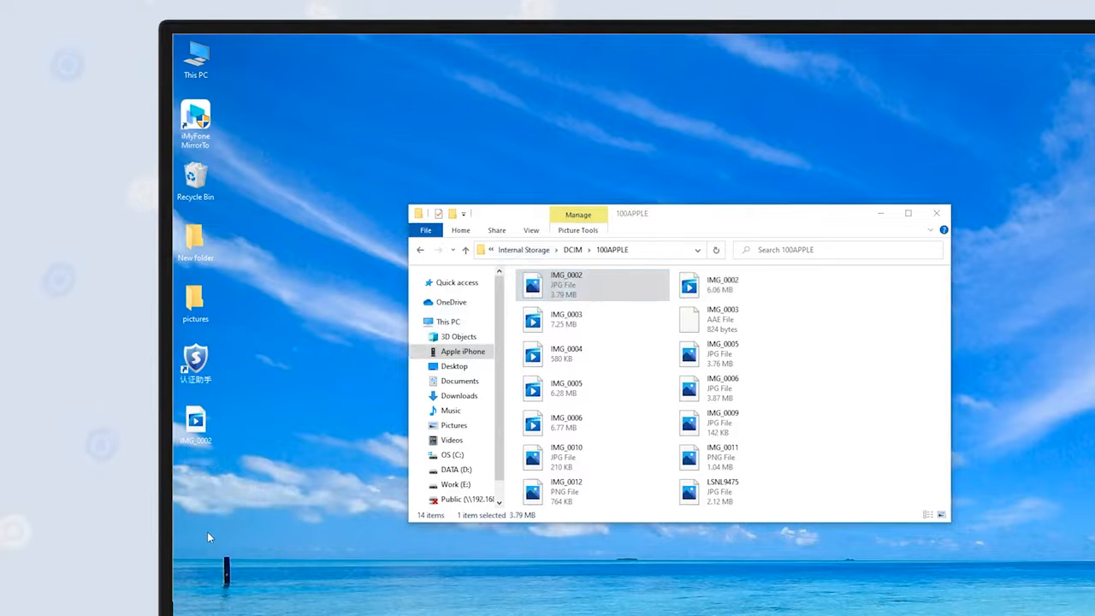
double_click(566, 285)
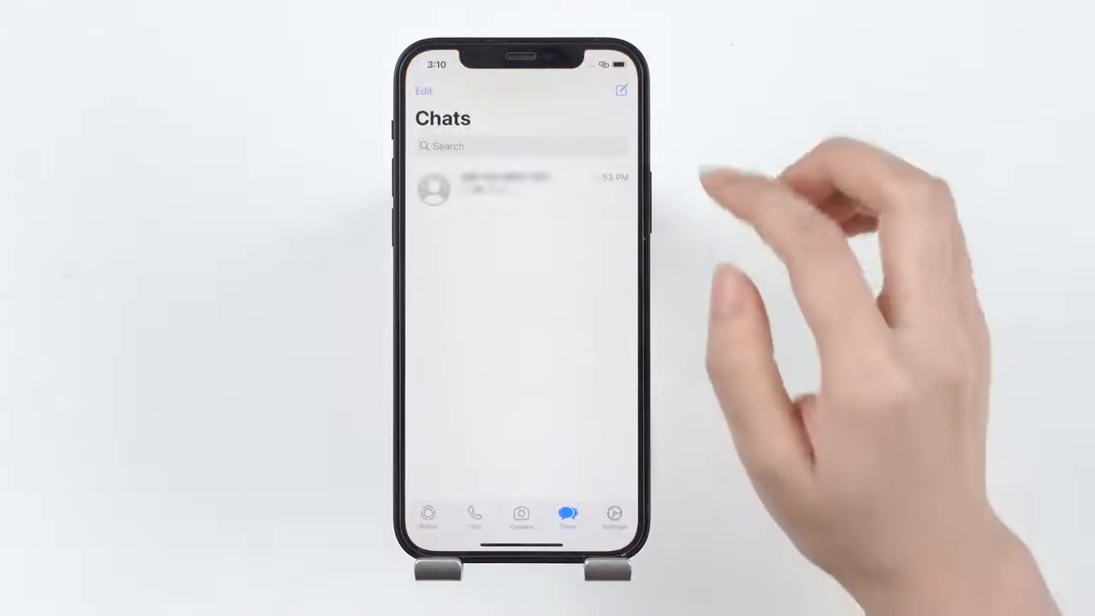
- Swipe left on the WhatsApp chat and tap More
left_click_drag(531, 188, 402, 189)
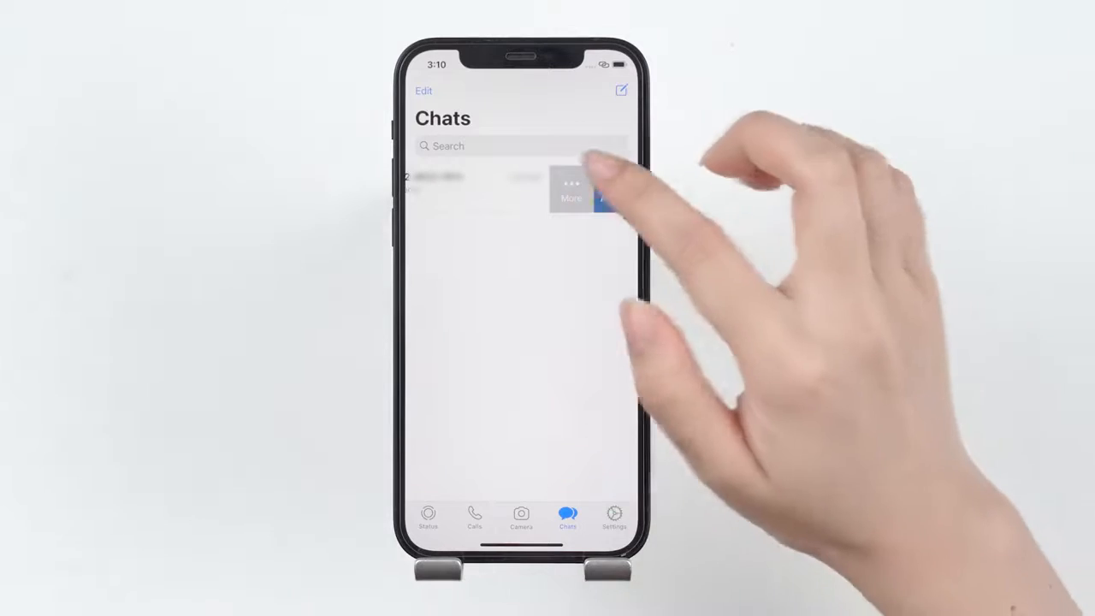
left_click(615, 189)
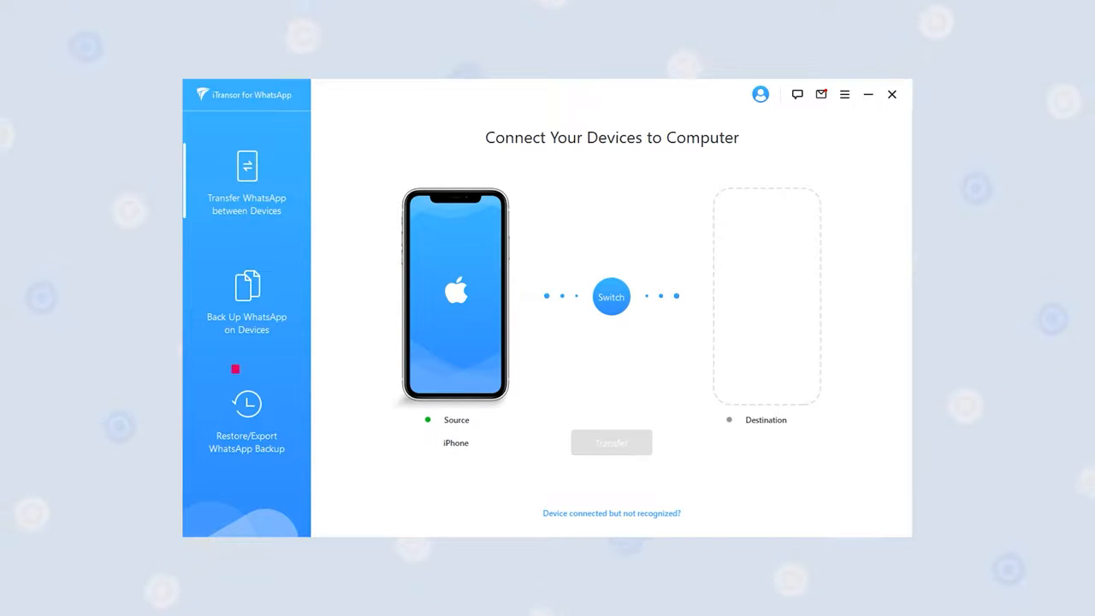
- Select the WhatsApp Messenger backup under Restore/Export WhatsApp Backup and choose Restore to Device
left_click(247, 426)
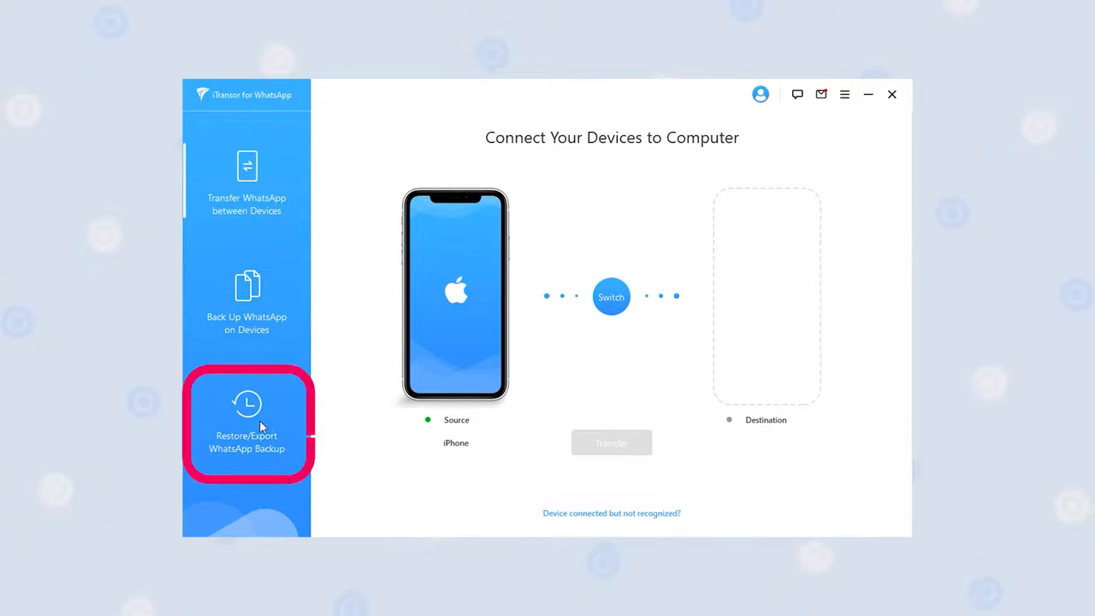
left_click(247, 428)
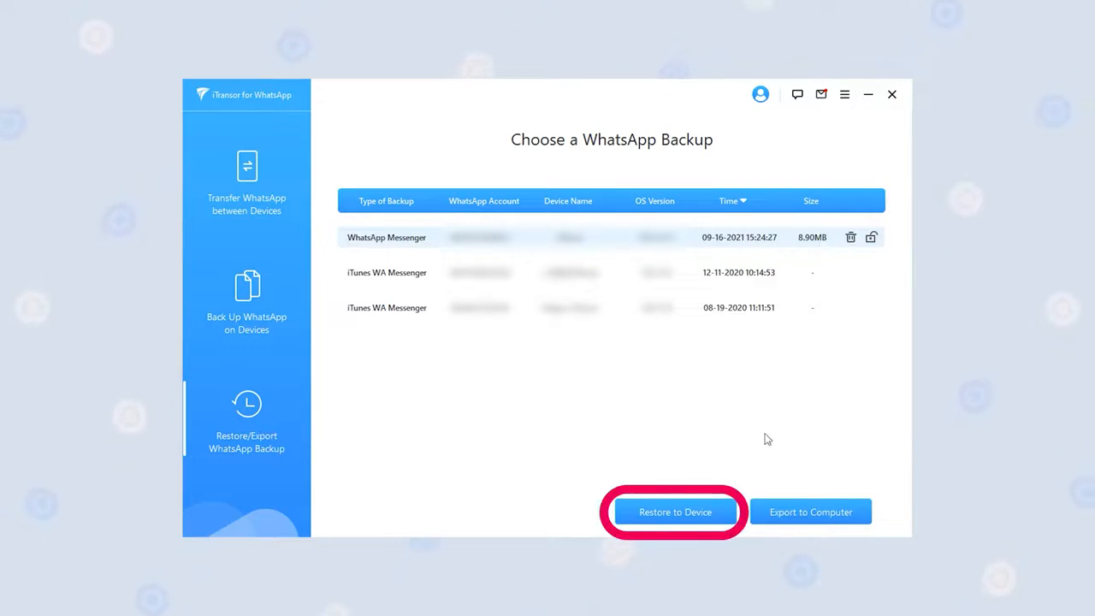
left_click(675, 512)
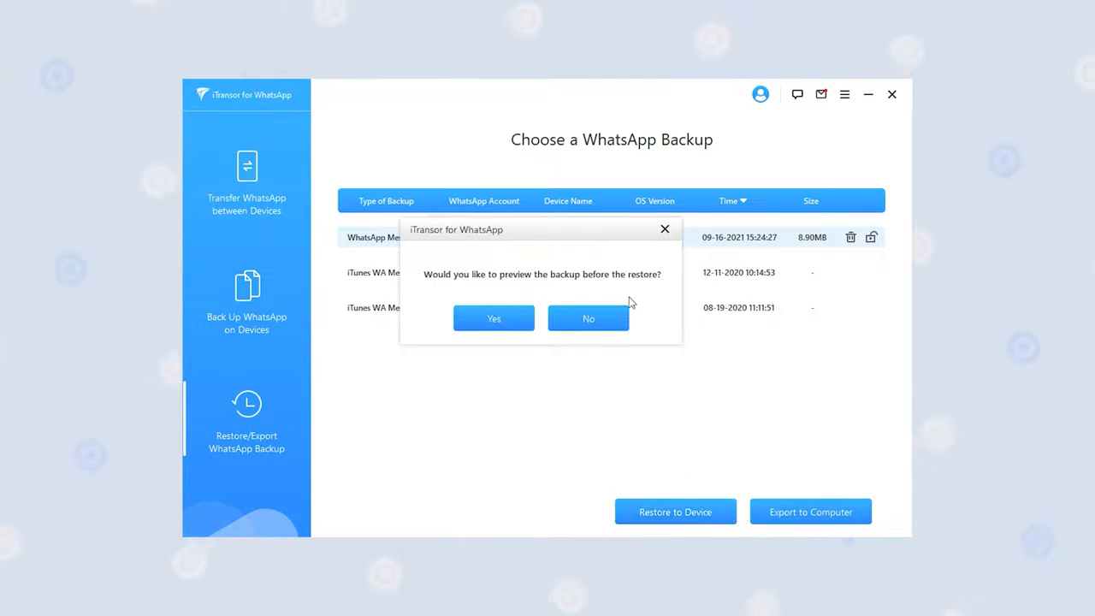
mouse_move(623, 304)
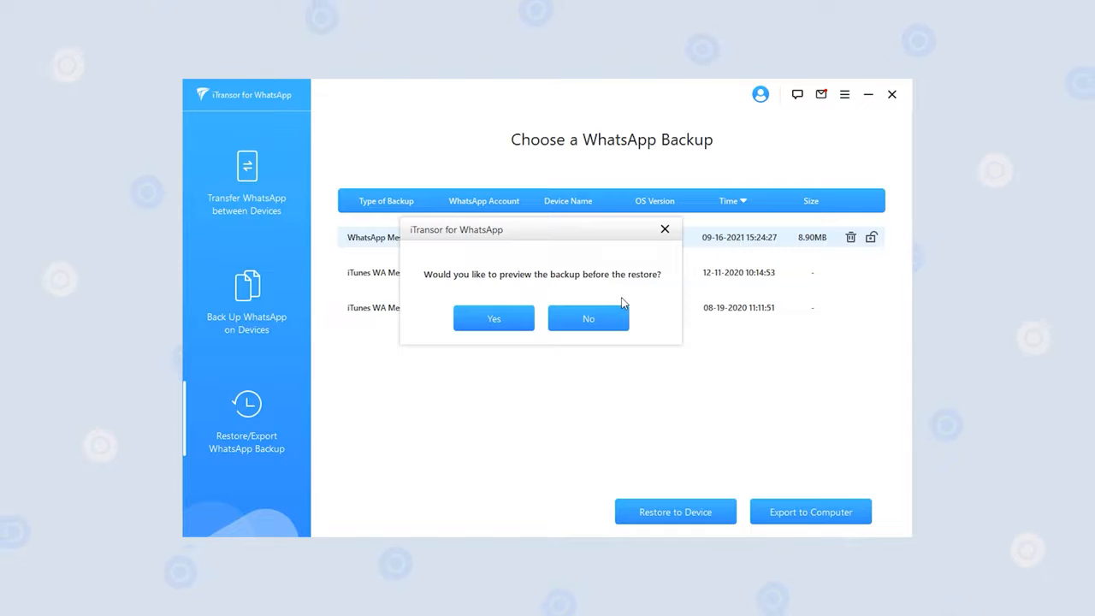
- Answer No to previewing the backup before restoring
left_click(588, 319)
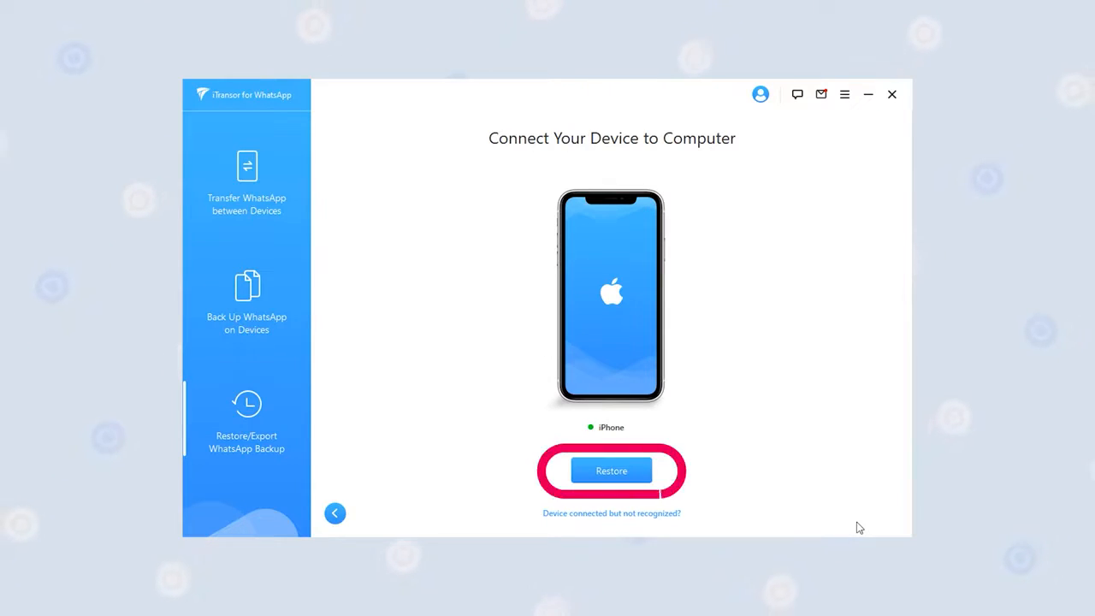
- Restore the WhatsApp Messenger backup to the iPhone and click Done when finished
left_click(611, 470)
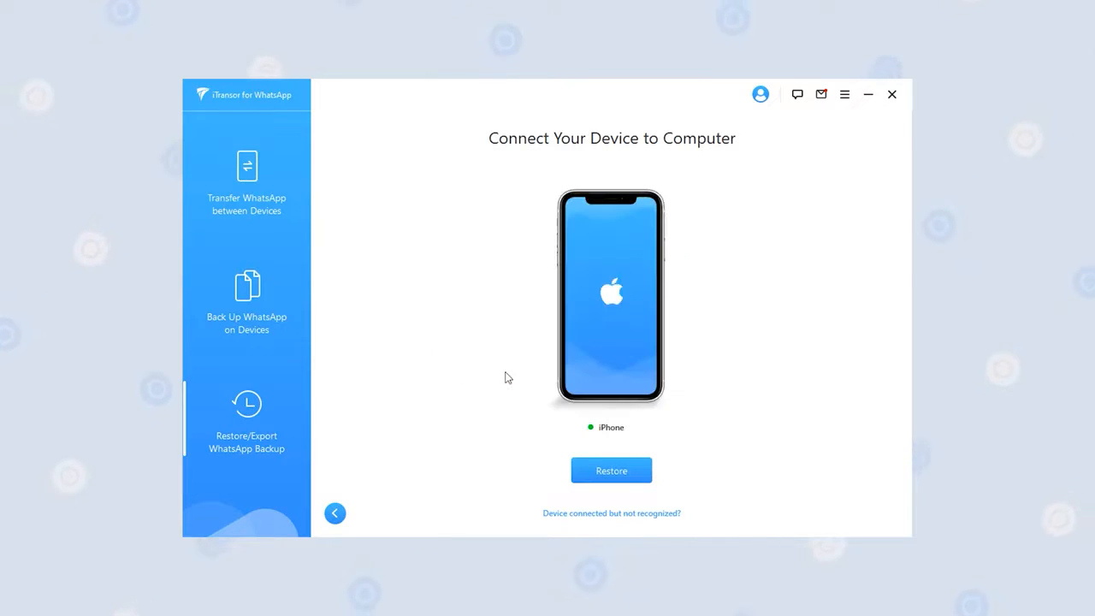
left_click(611, 471)
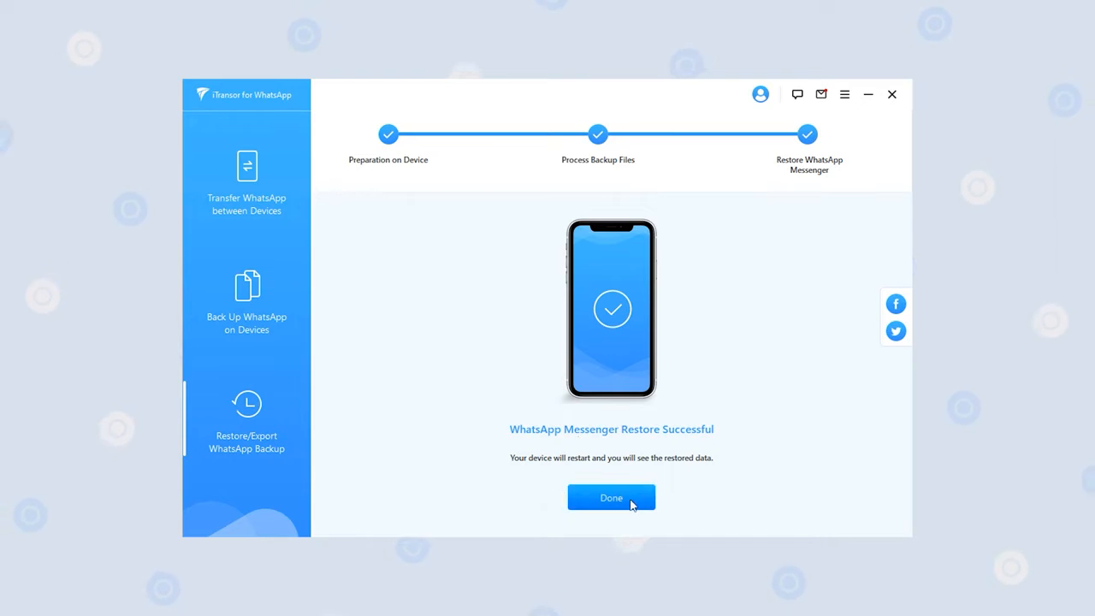
left_click(612, 498)
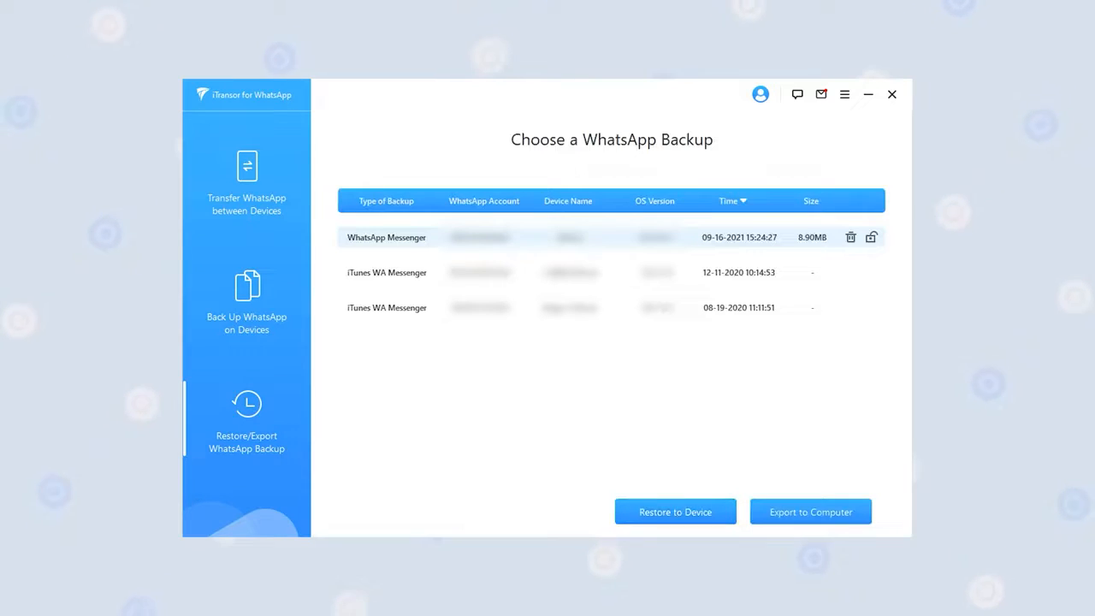